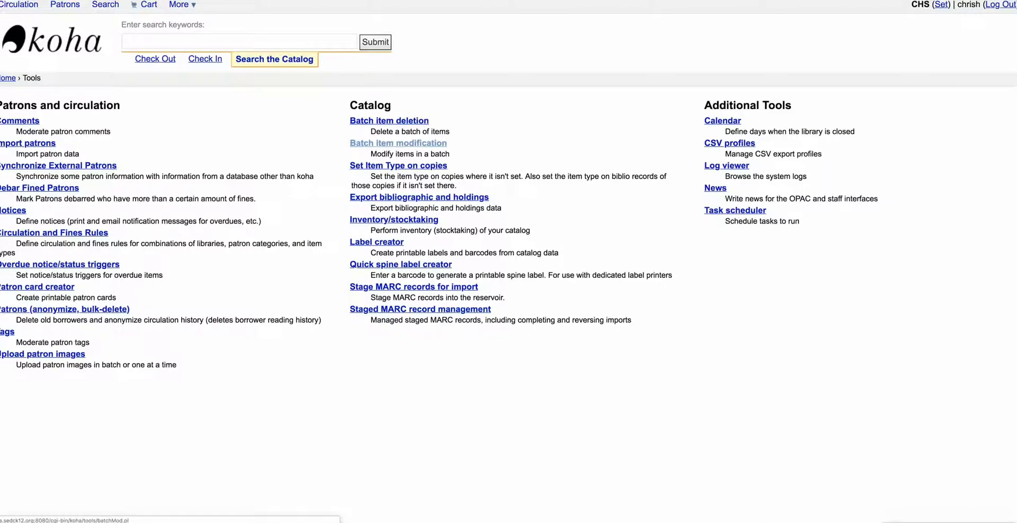
Open the Batch item modification tool from the Catalog section of Tools.
{"action": "left_click", "coordinate": [397, 143]}
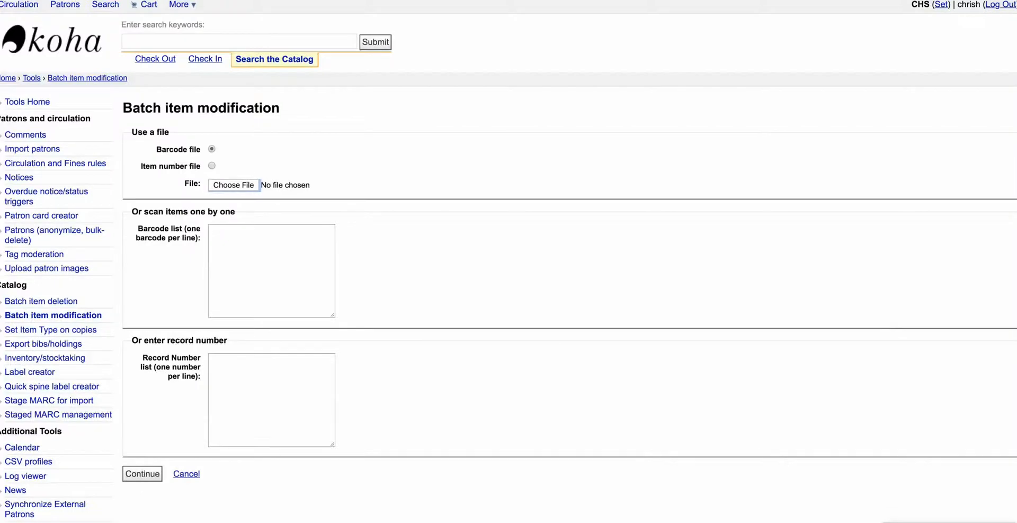
Attach the Export (4) CSV barcode file, then switch to the spreadsheet of thirteen barcodes.
{"action": "left_click", "coordinate": [233, 184]}
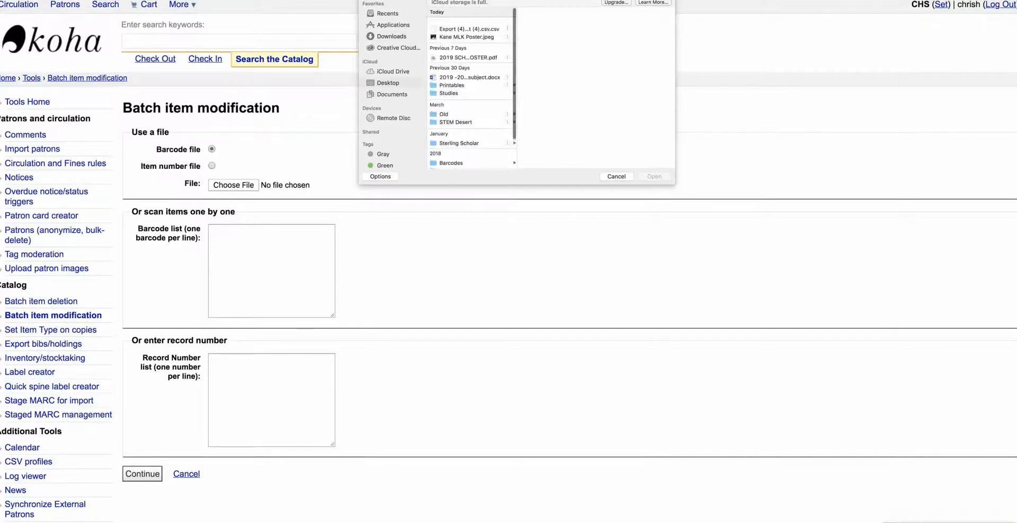
{"action": "left_click", "coordinate": [467, 30]}
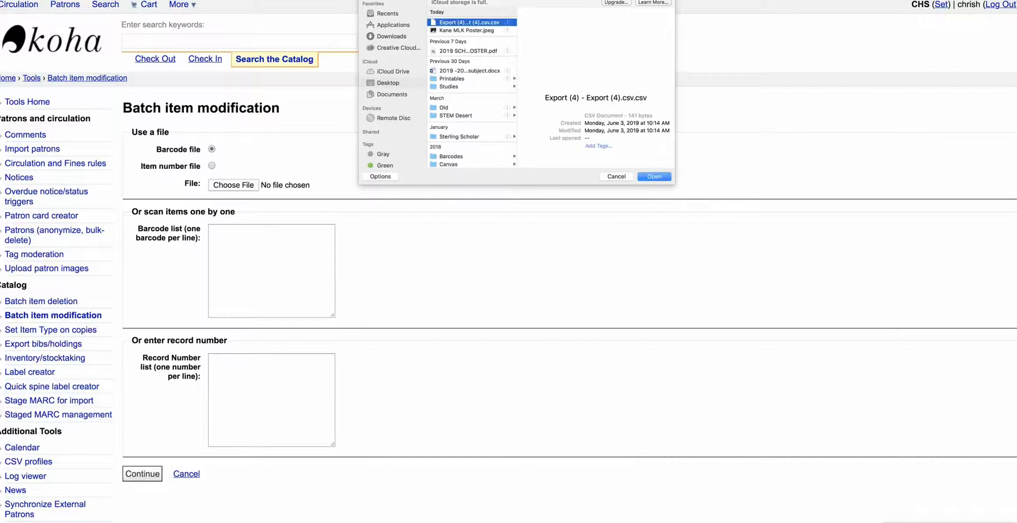
{"action": "left_click", "coordinate": [654, 176]}
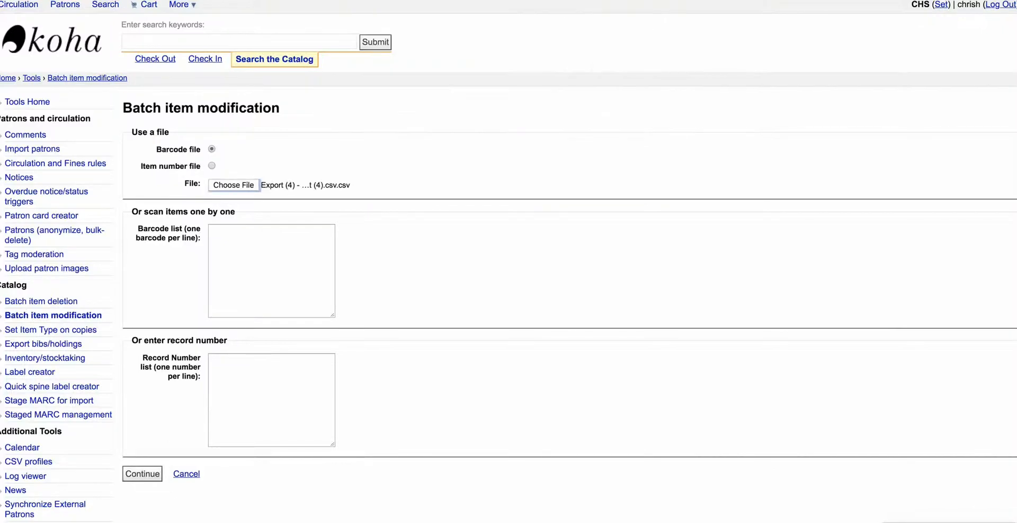
{"action": "scroll", "scroll_direction": "down", "scroll_amount": 3}
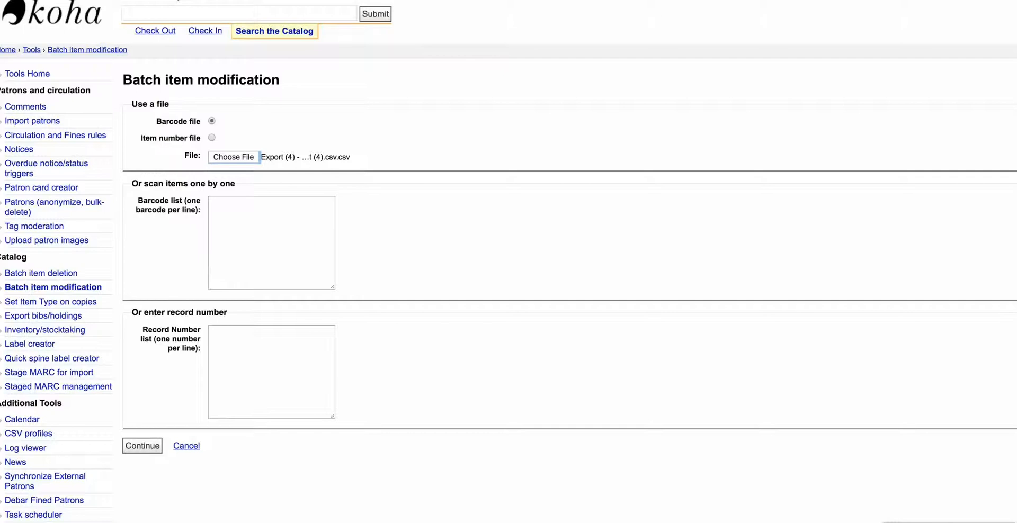
{"action": "scroll", "scroll_direction": "down", "scroll_amount": 3}
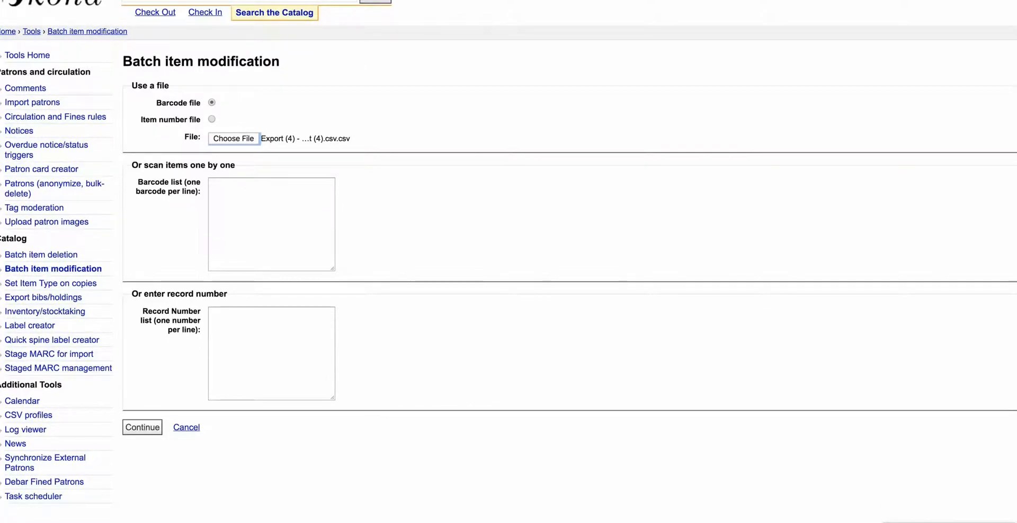
{"action": "left_click", "coordinate": [270, 224]}
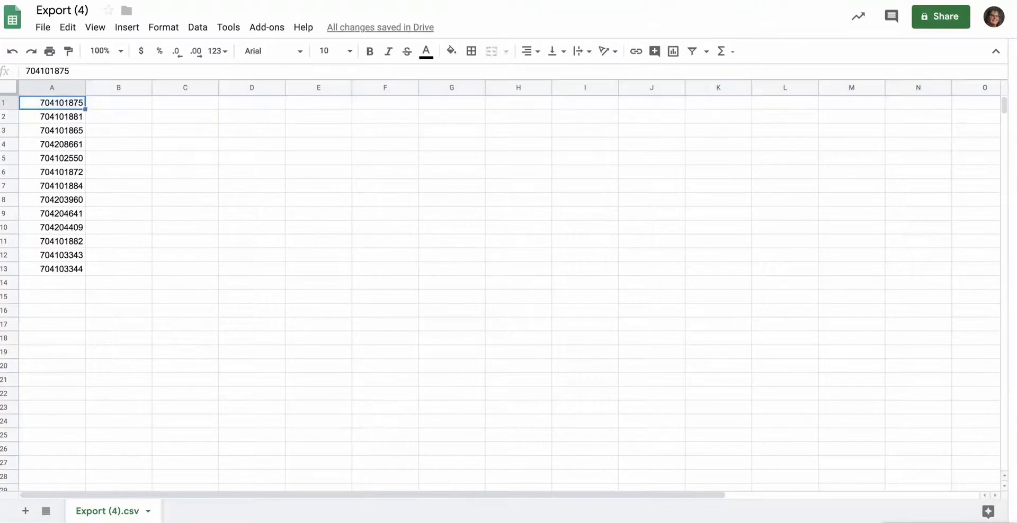
Select and copy the thirteen barcodes in A1:A13 of the Google Sheet.
{"action": "left_click_drag", "start_coordinate": [51, 102], "coordinate": [51, 268]}
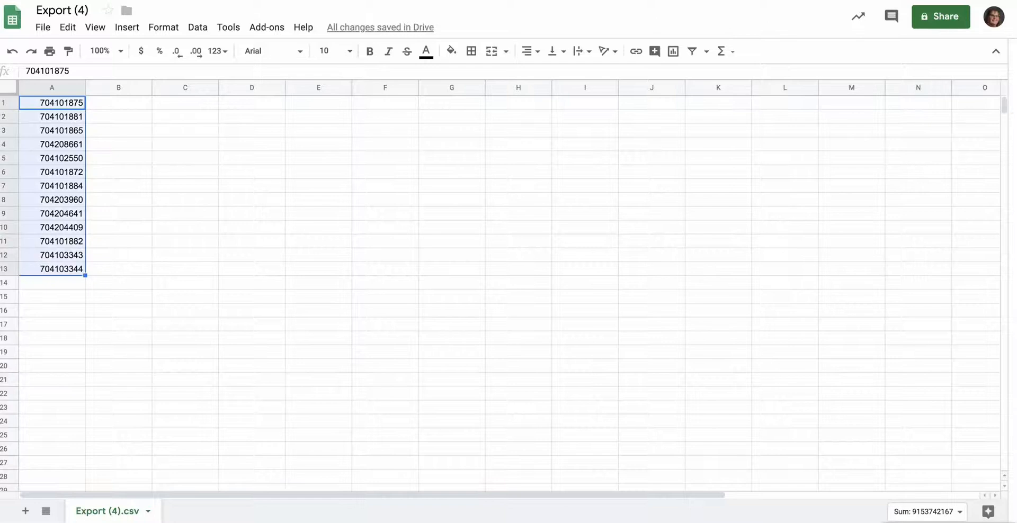
{"action": "left_click_drag", "start_coordinate": [52, 101], "coordinate": [52, 268]}
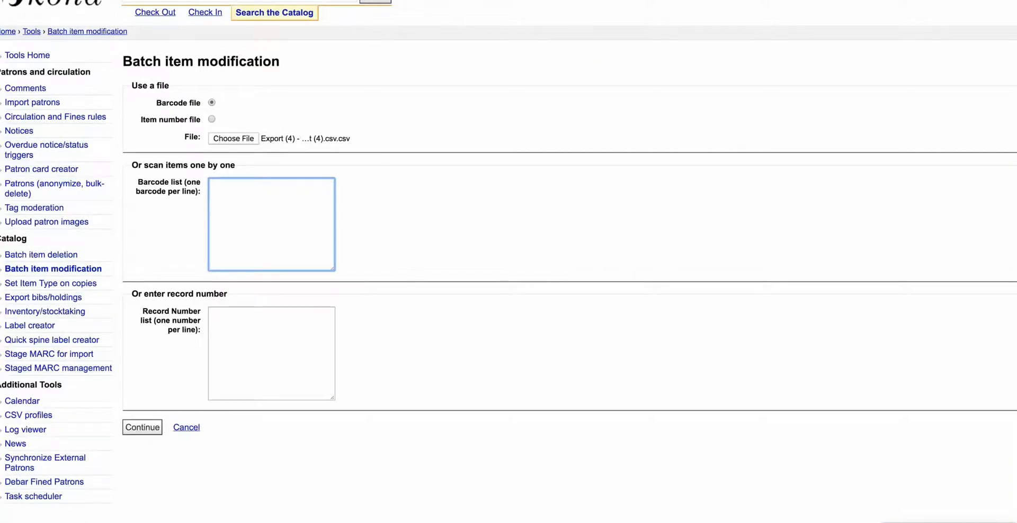
Paste the thirteen barcodes (704208661...) into the barcode list and continue to load the items.
{"action": "type", "text": "704208661"}
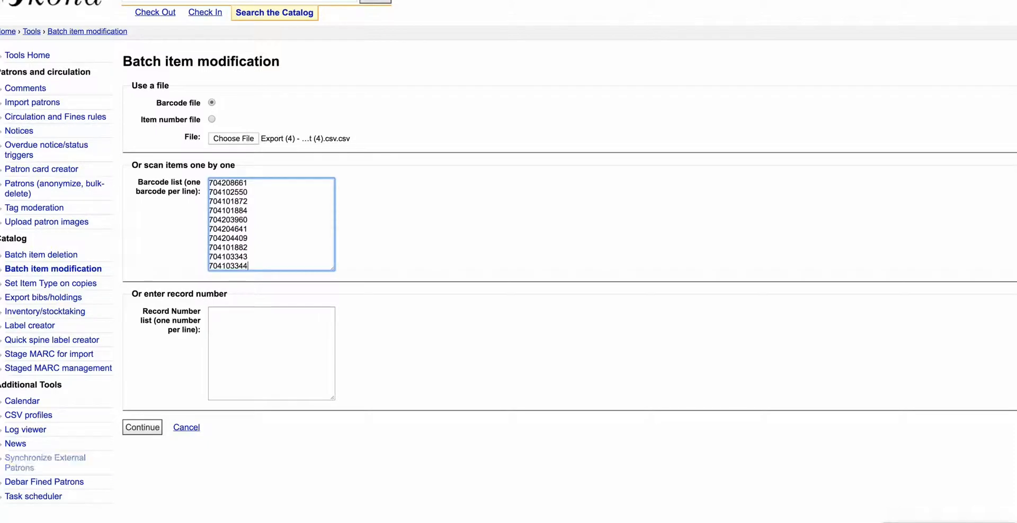
{"action": "left_click", "coordinate": [141, 427]}
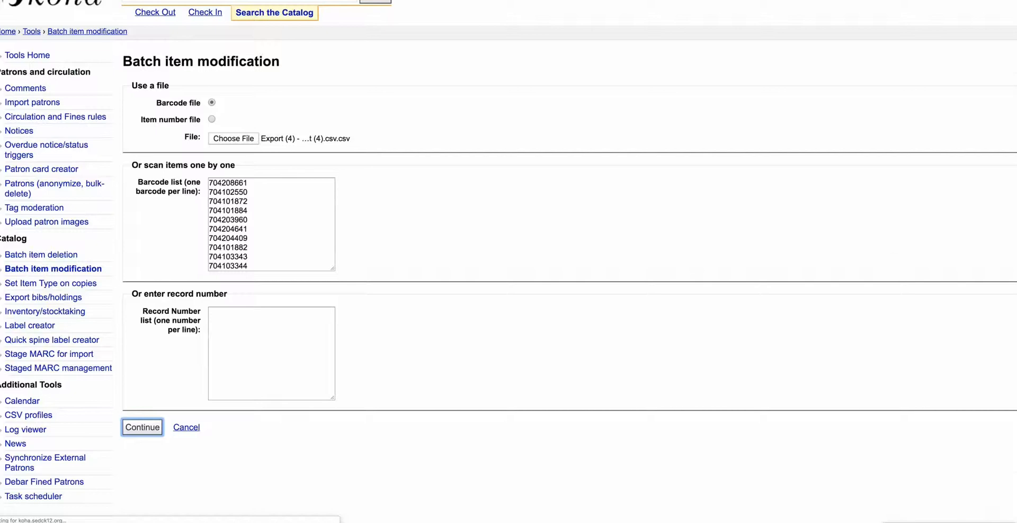
{"action": "left_click", "coordinate": [142, 427]}
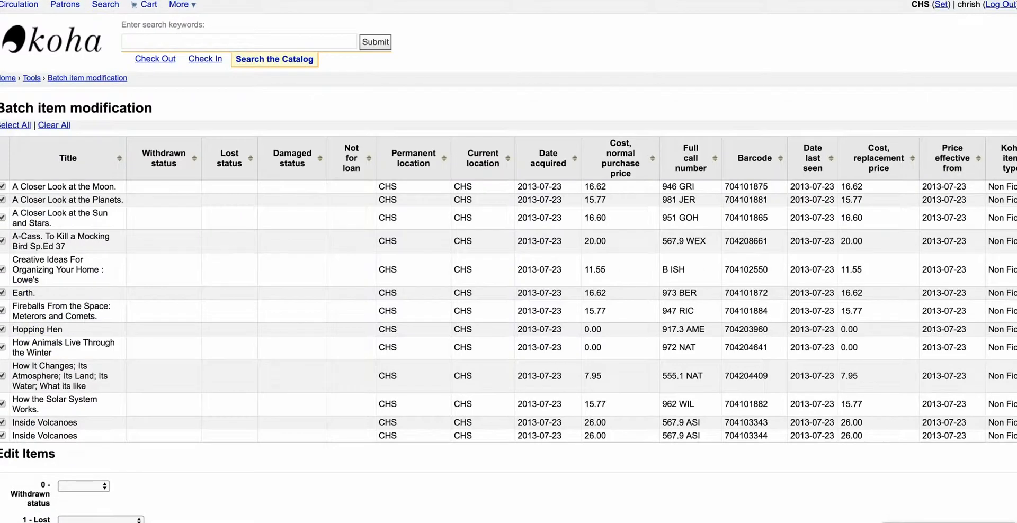
{"action": "scroll", "scroll_direction": "down", "scroll_amount": 3}
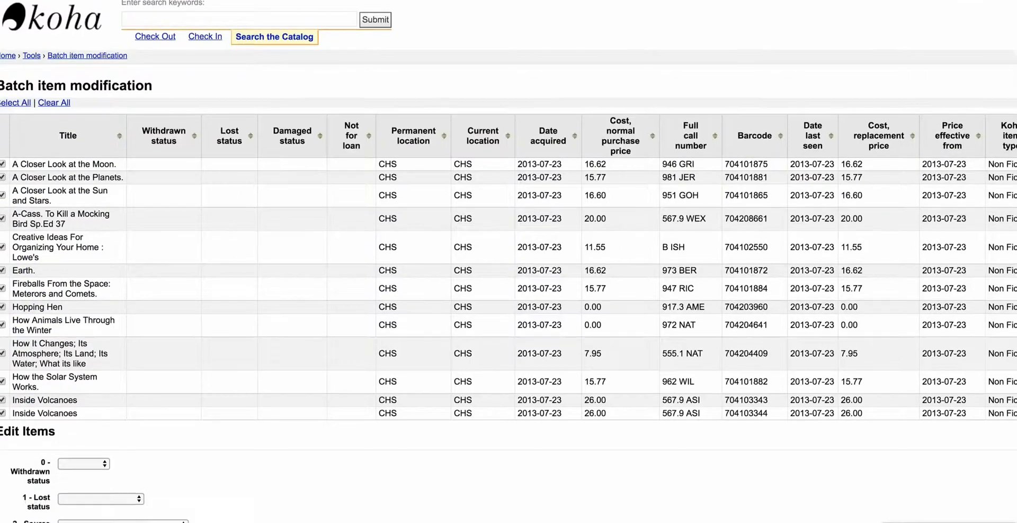
{"action": "scroll", "scroll_direction": "down", "scroll_amount": 3}
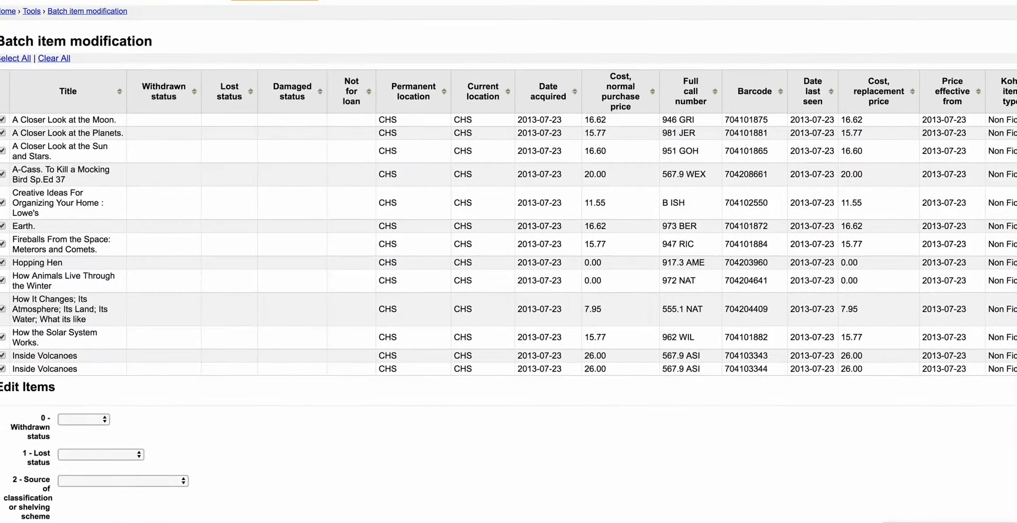
{"action": "scroll", "scroll_direction": "down", "scroll_amount": 3}
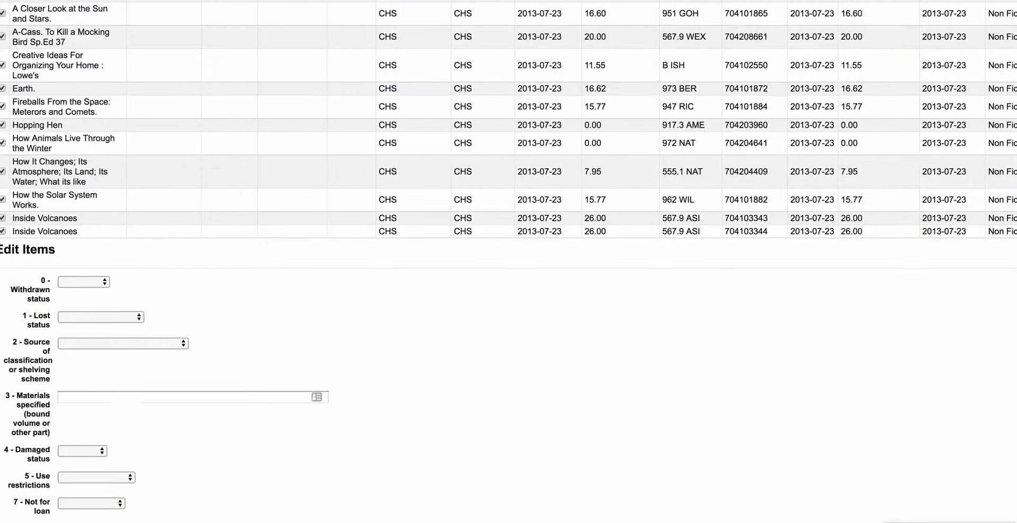
{"action": "scroll", "scroll_direction": "down", "scroll_amount": 3}
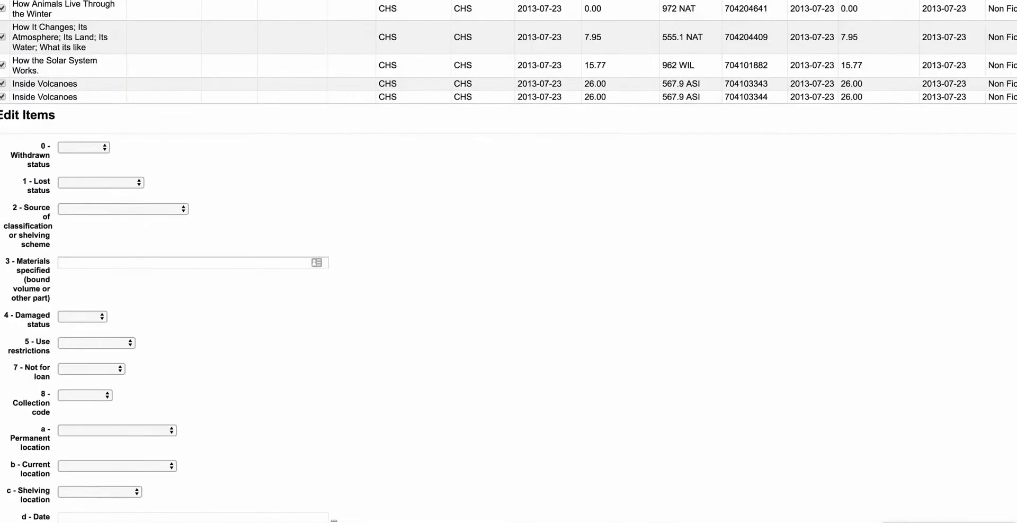
{"action": "scroll", "scroll_direction": "down", "scroll_amount": 3}
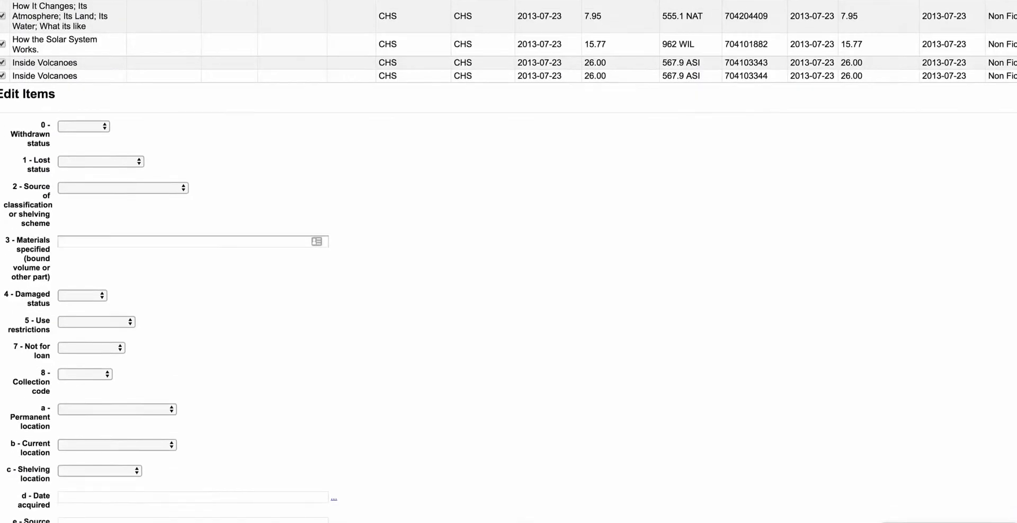
{"action": "left_click", "coordinate": [83, 126]}
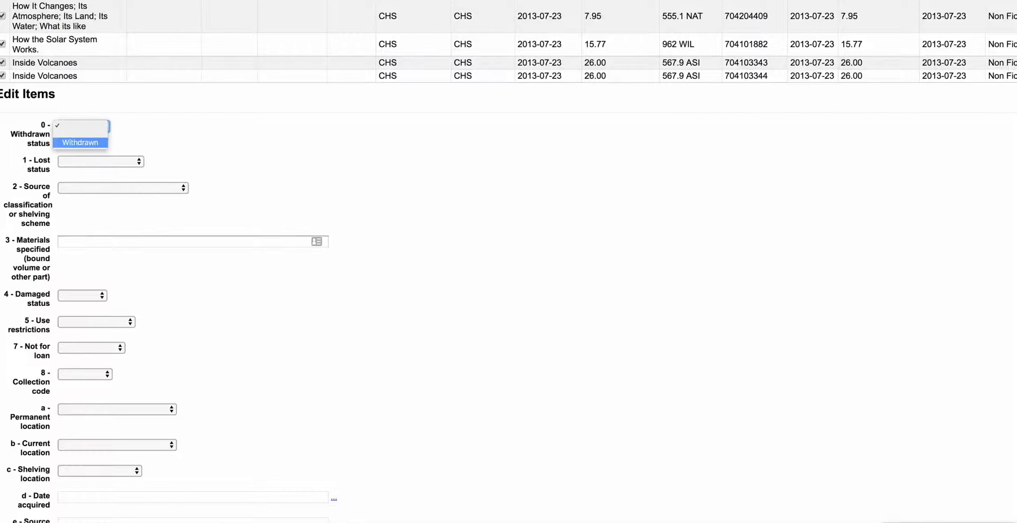
{"action": "left_click", "coordinate": [99, 161]}
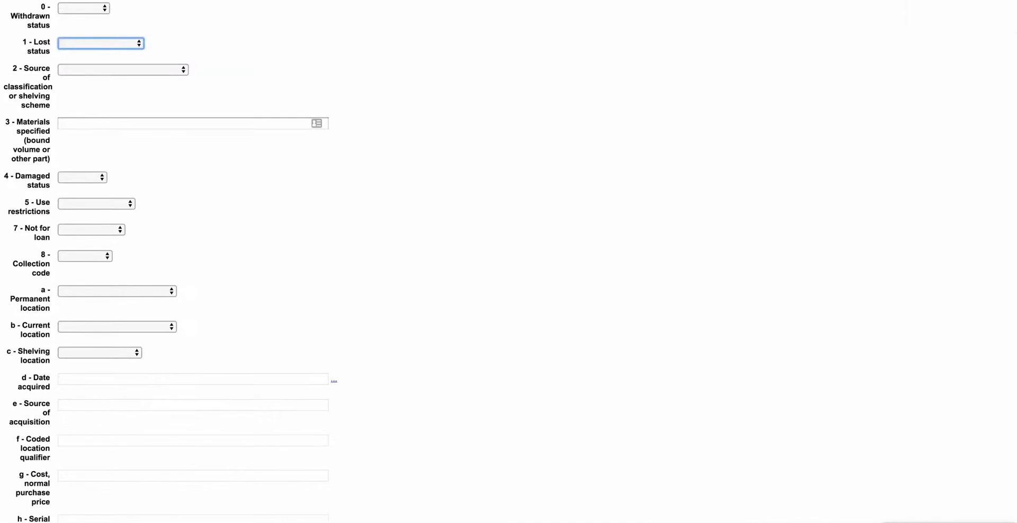
{"action": "scroll", "scroll_direction": "down", "scroll_amount": 3}
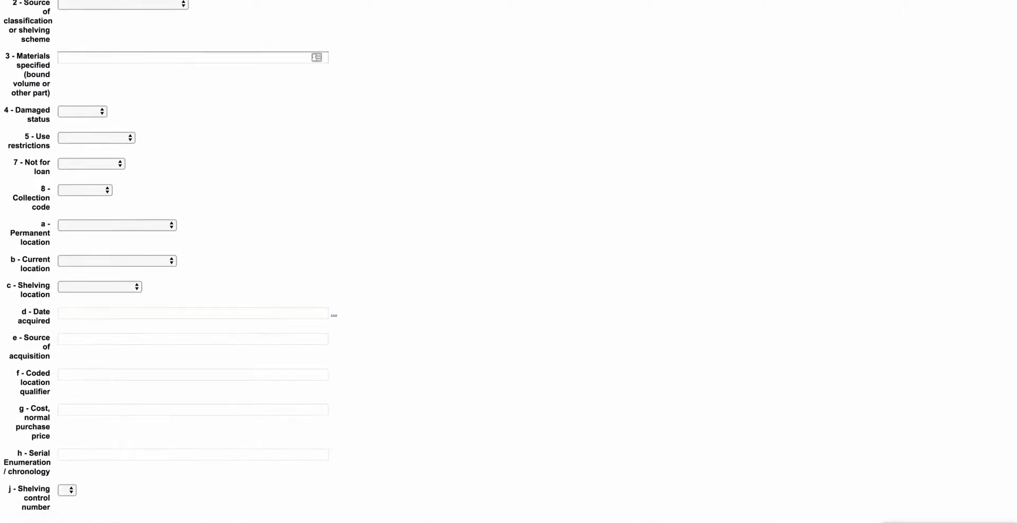
{"action": "scroll", "scroll_direction": "down", "scroll_amount": 3}
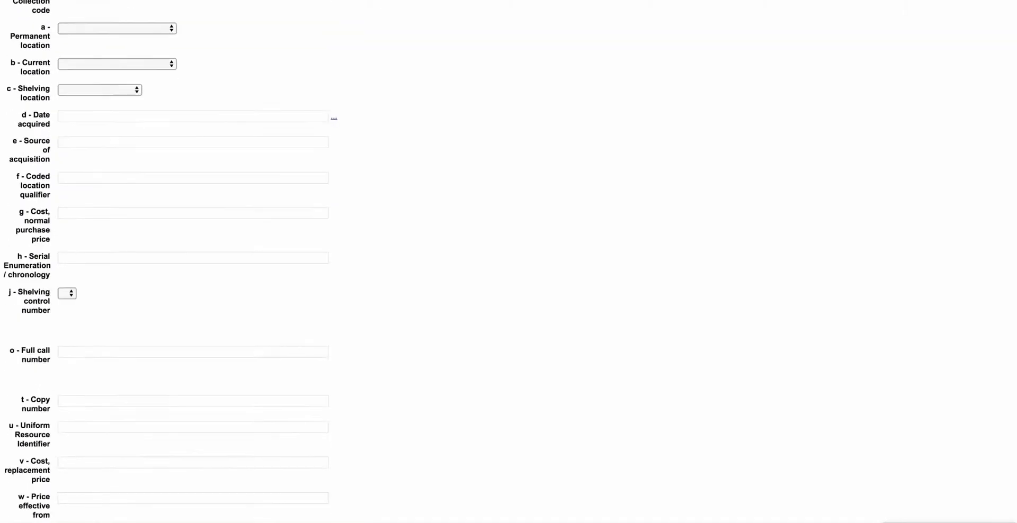
{"action": "scroll", "scroll_direction": "down", "scroll_amount": 3}
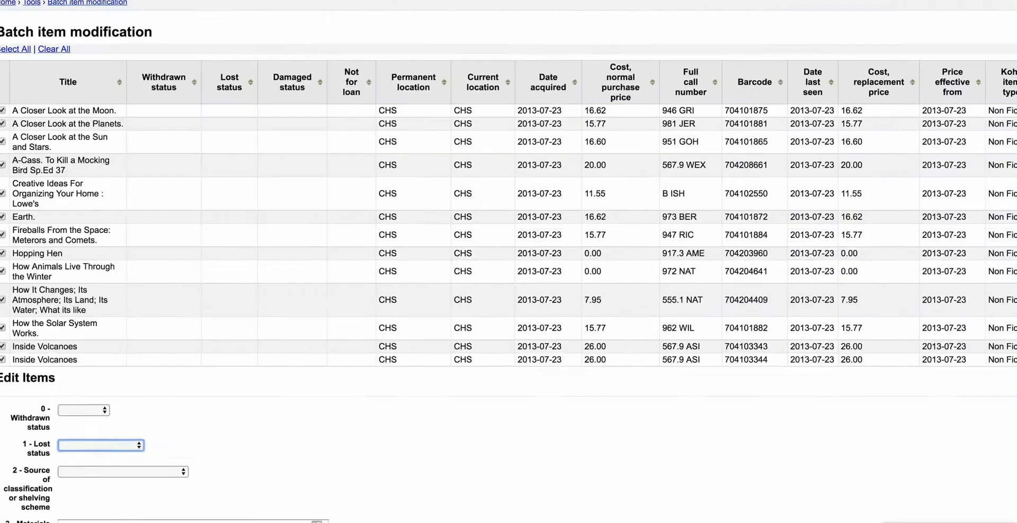
{"action": "scroll", "scroll_direction": "down", "scroll_amount": 3}
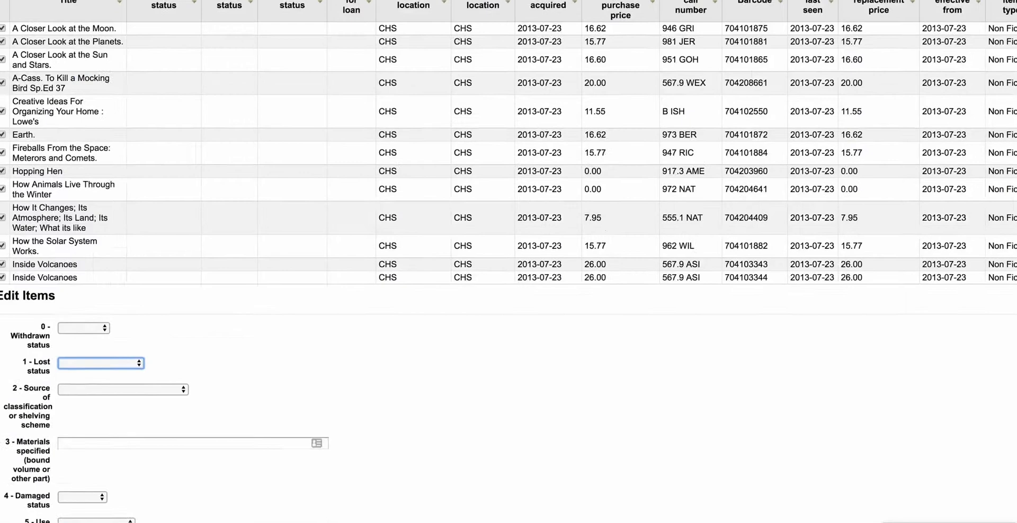
{"action": "scroll", "scroll_direction": "down", "scroll_amount": 3}
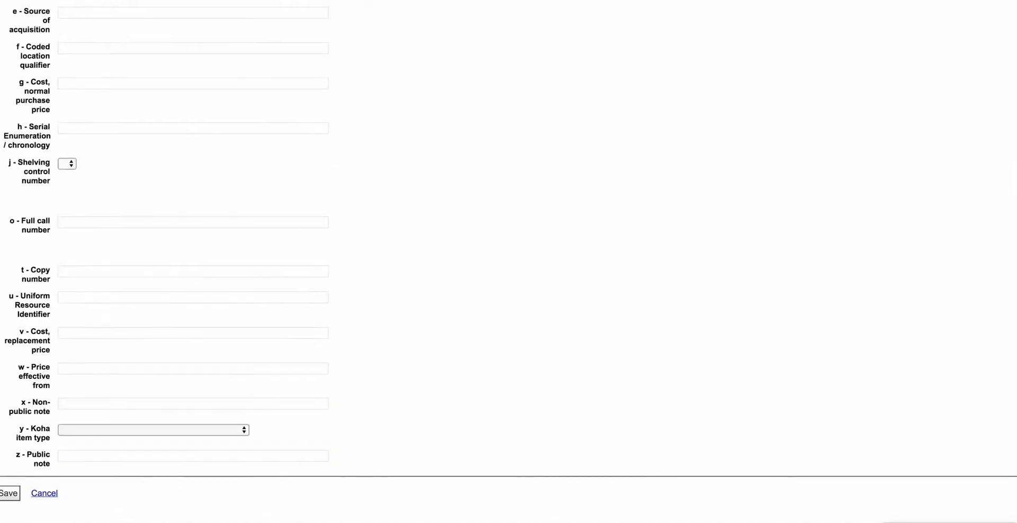
Save the batch modification to show results for all thirteen items, values unchanged.
{"action": "left_click", "coordinate": [9, 493]}
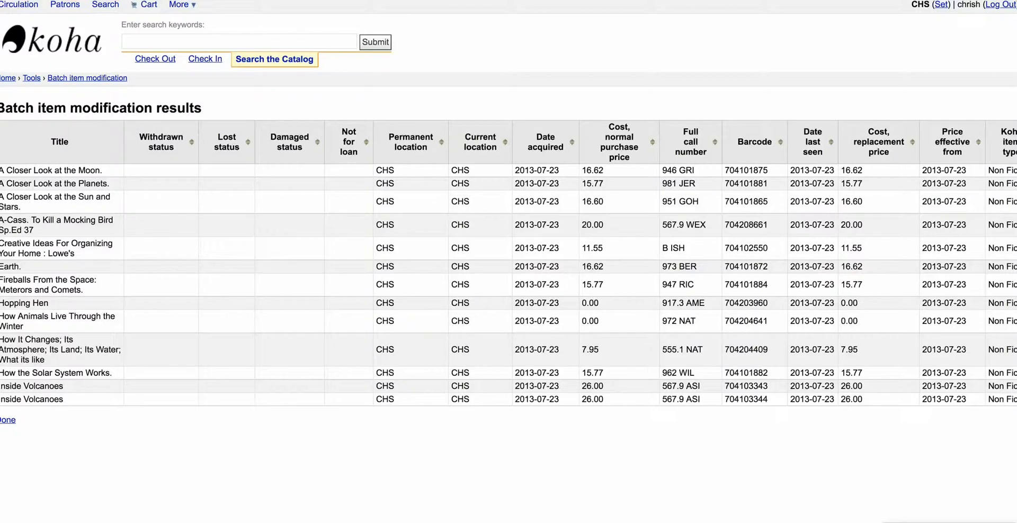
Go to Reports via More, glance at Titles By Various Criteria, and return to the Reports list.
{"action": "left_click", "coordinate": [180, 4]}
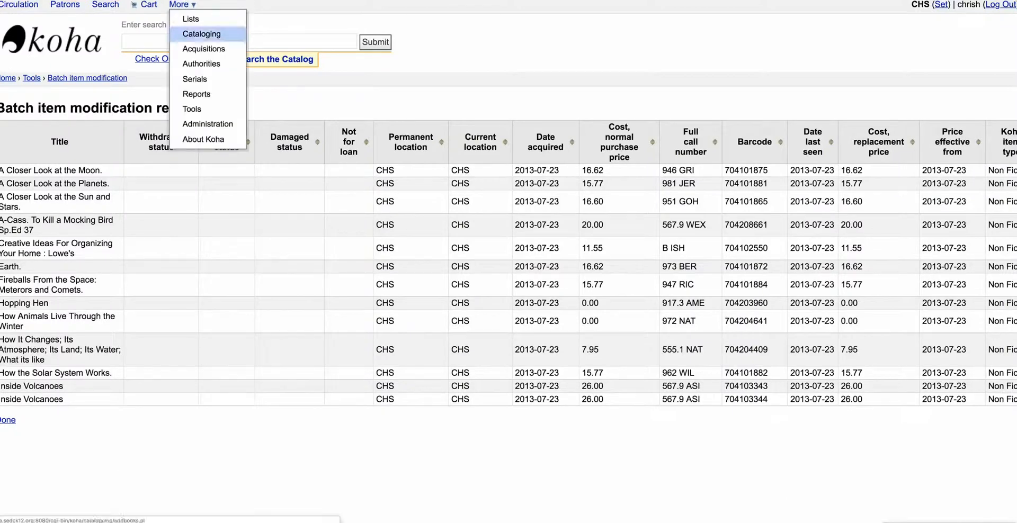
{"action": "left_click", "coordinate": [197, 94]}
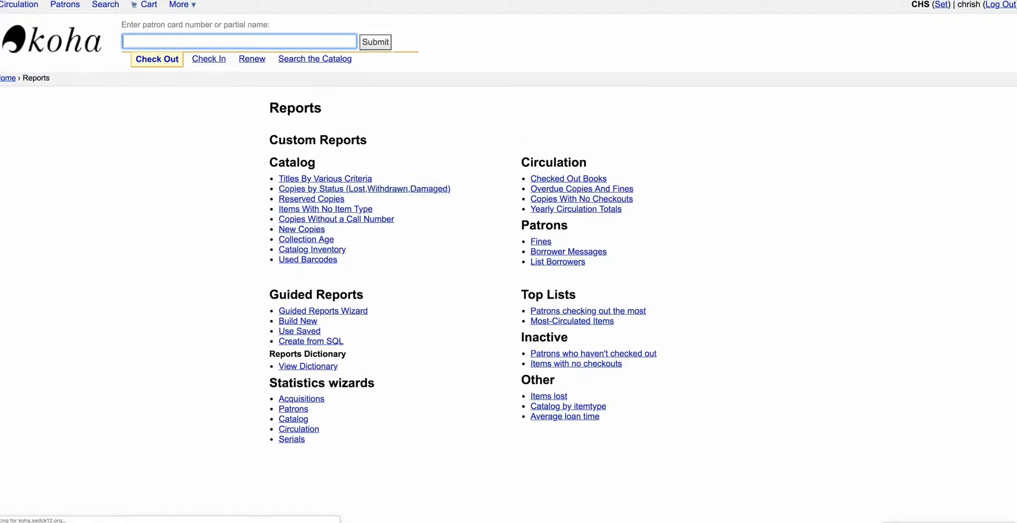
{"action": "left_click", "coordinate": [325, 178]}
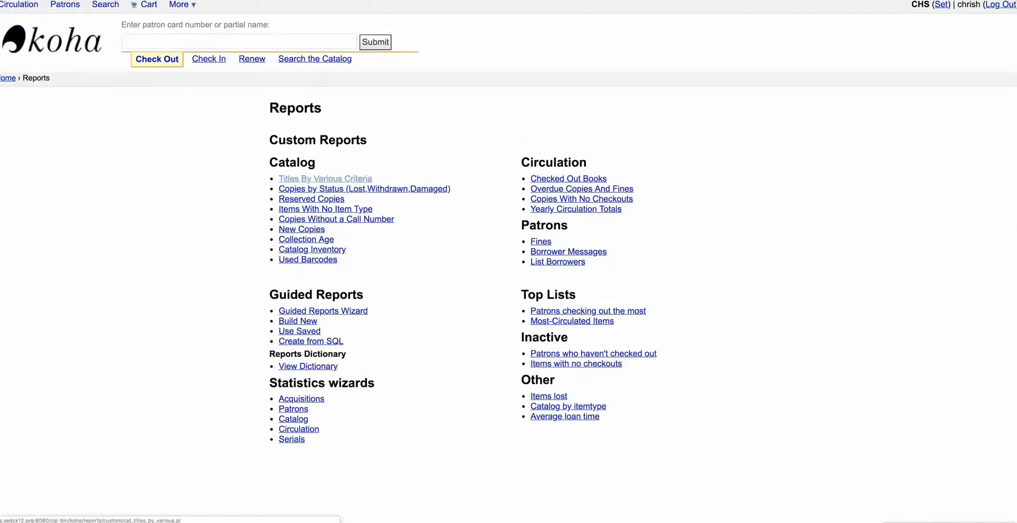
{"action": "left_click", "coordinate": [325, 179]}
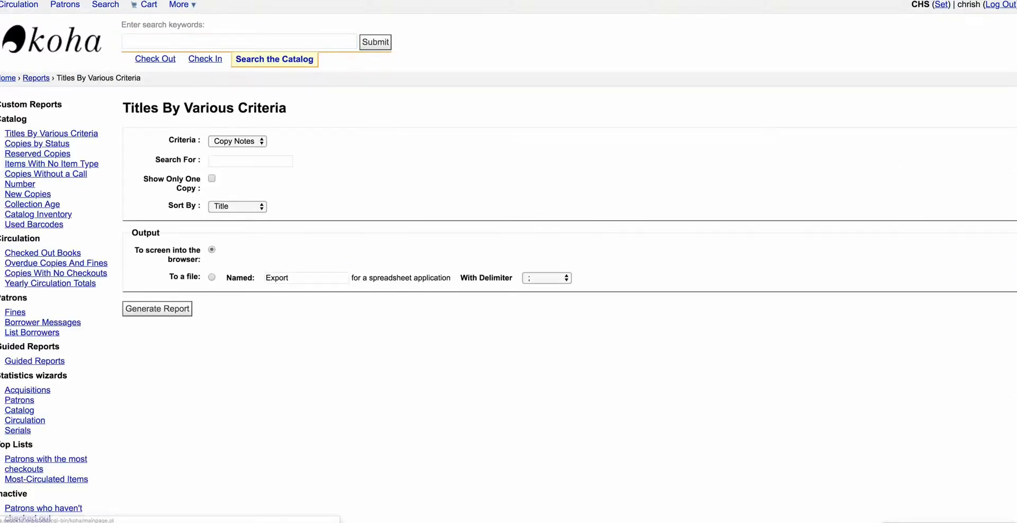
{"action": "left_click", "coordinate": [36, 78]}
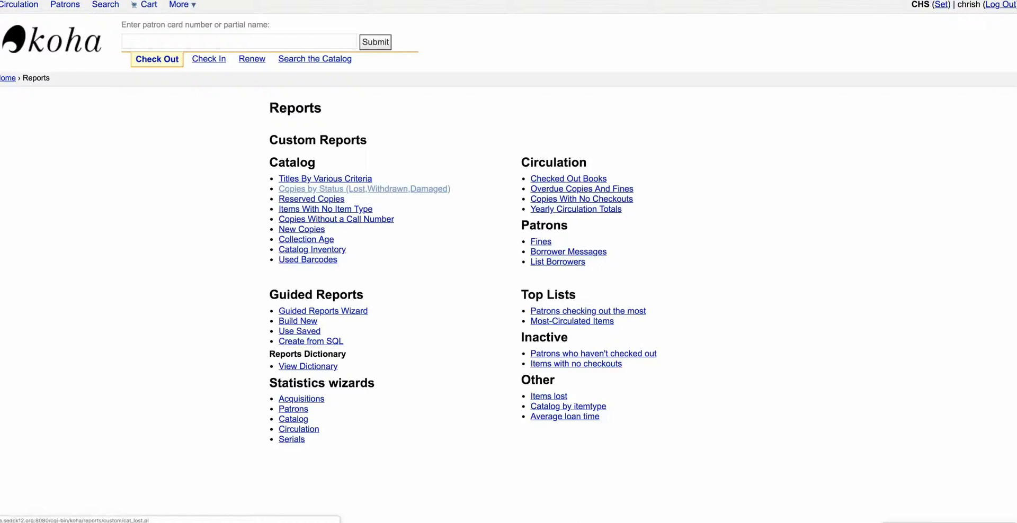
Open the Copies By Status report and set its Display criterion to Withdrawn.
{"action": "left_click", "coordinate": [363, 188]}
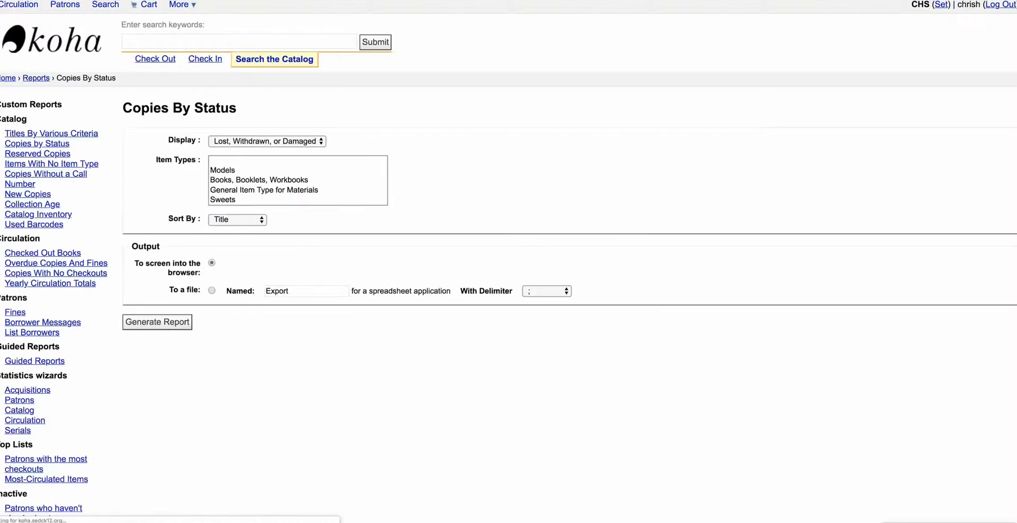
{"action": "left_click", "coordinate": [265, 140]}
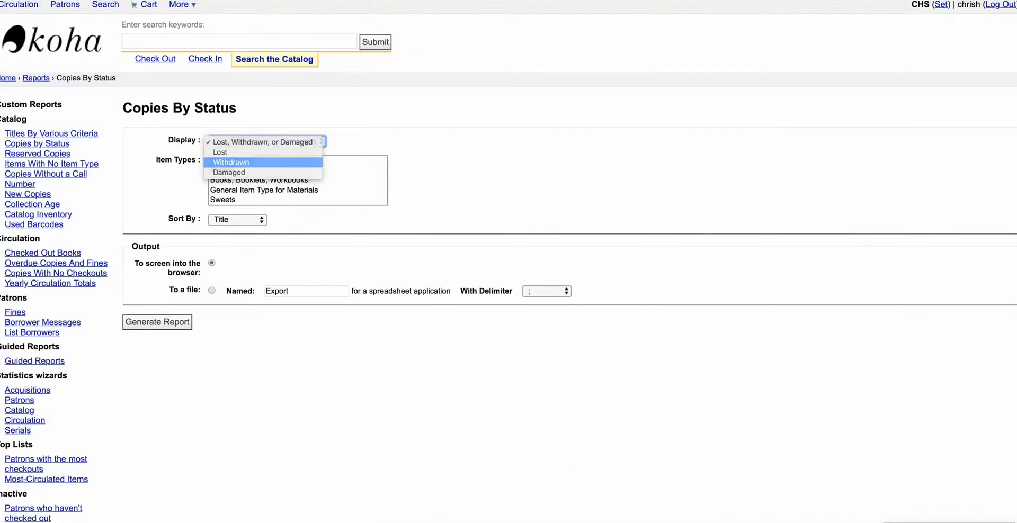
{"action": "left_click", "coordinate": [230, 162]}
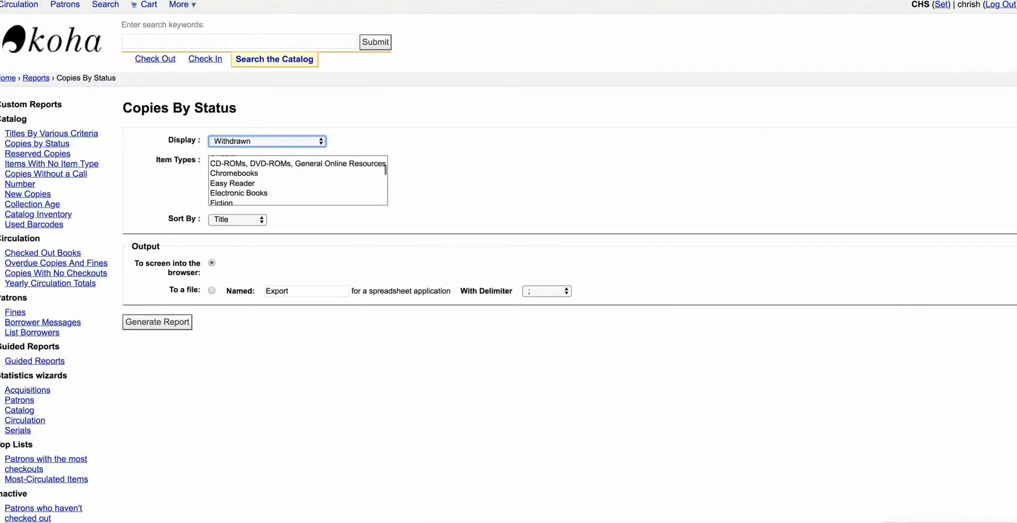
{"action": "scroll", "scroll_direction": "down", "scroll_amount": 3}
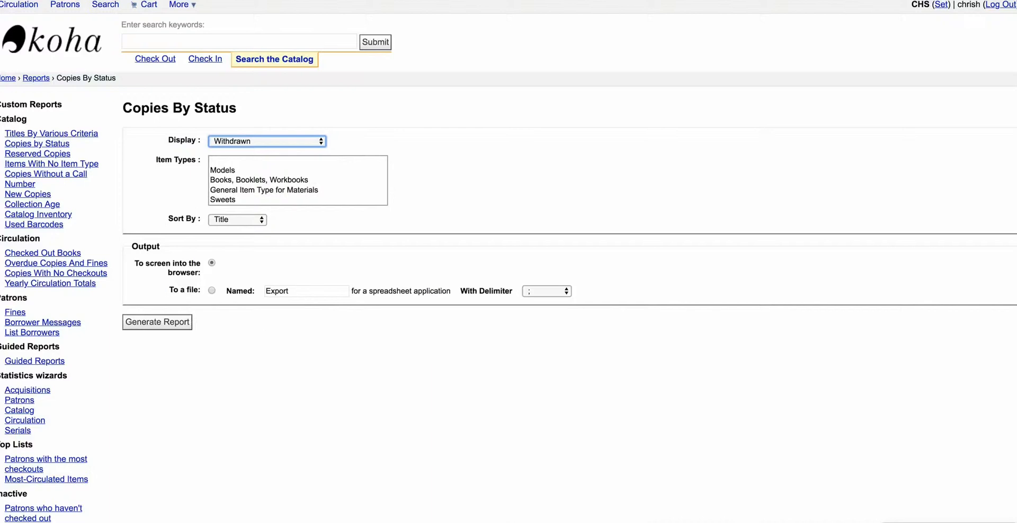